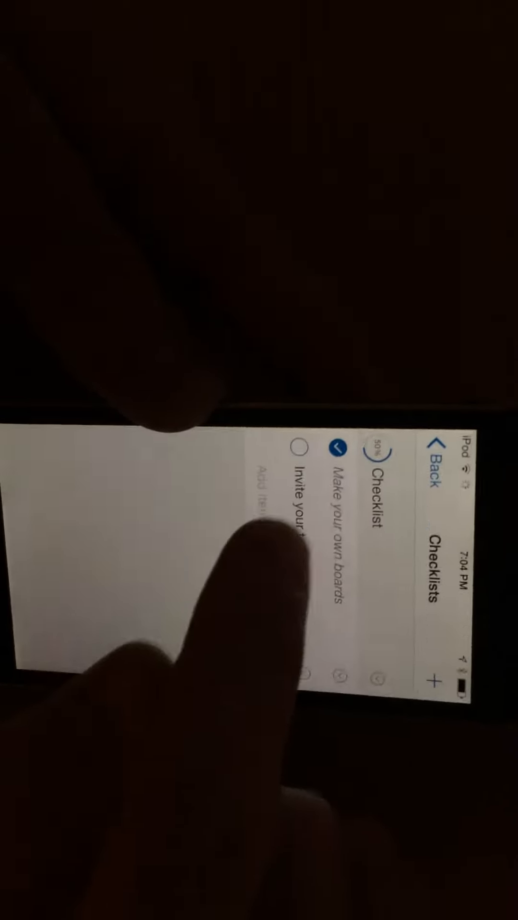
Check off 'Invite your team' so the checklist reaches 100% complete
left_click(300, 466)
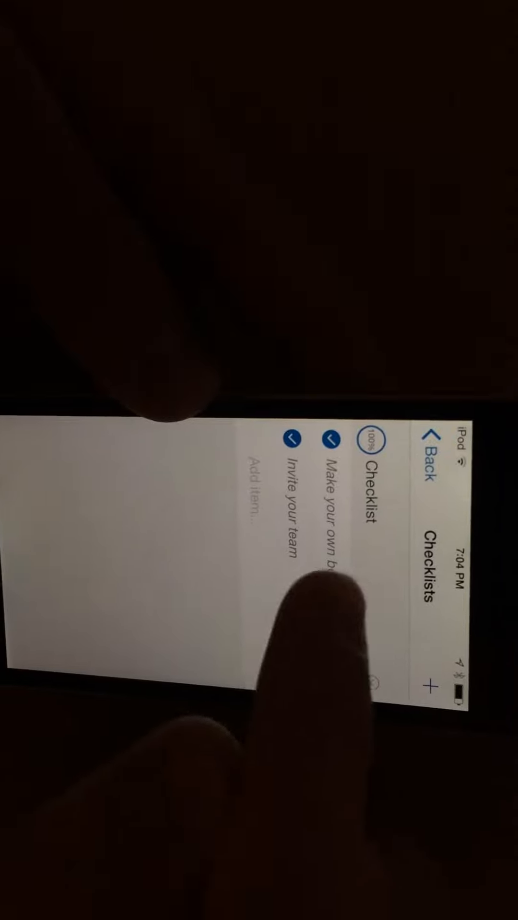